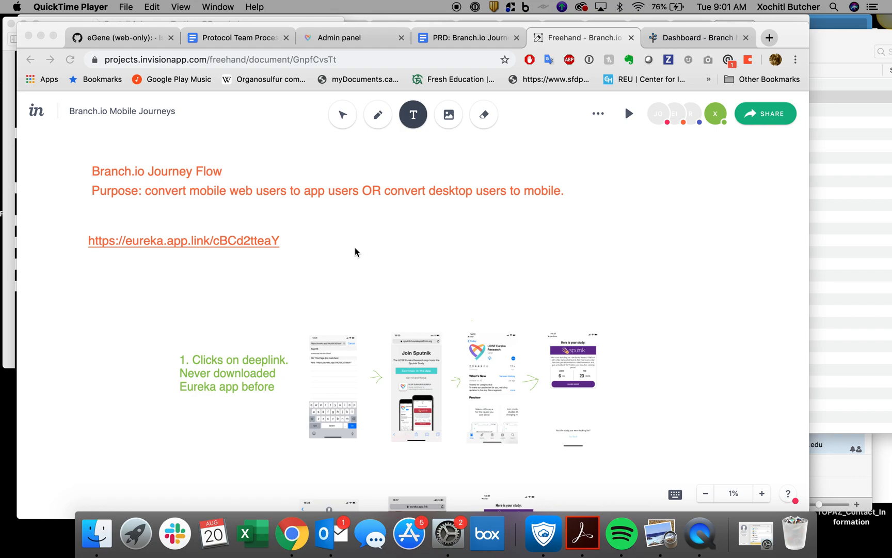
pyautogui.moveTo(188, 246)
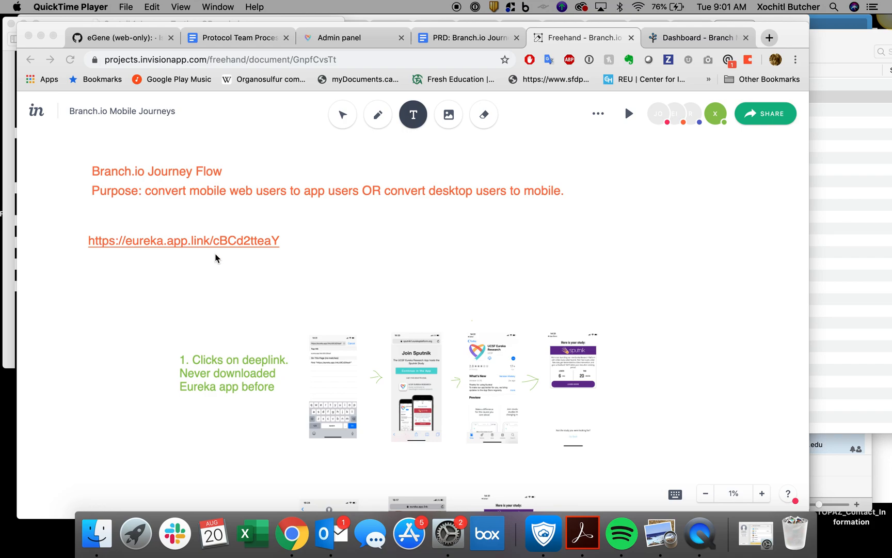
pyautogui.moveTo(78, 222)
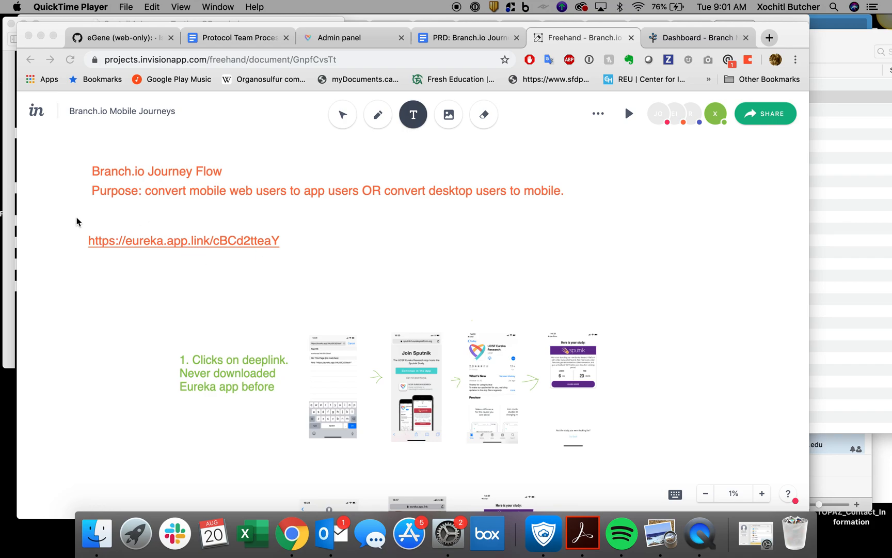
# Scroll down past the Branch.io Mobile Journeys title to show deeplink flows 1 and 2.
pyautogui.scroll(-3)
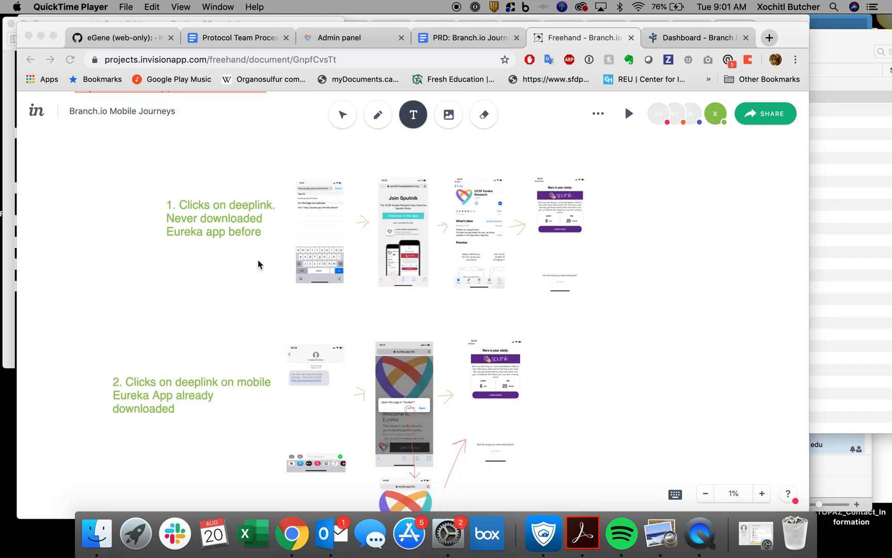
pyautogui.moveTo(223, 253)
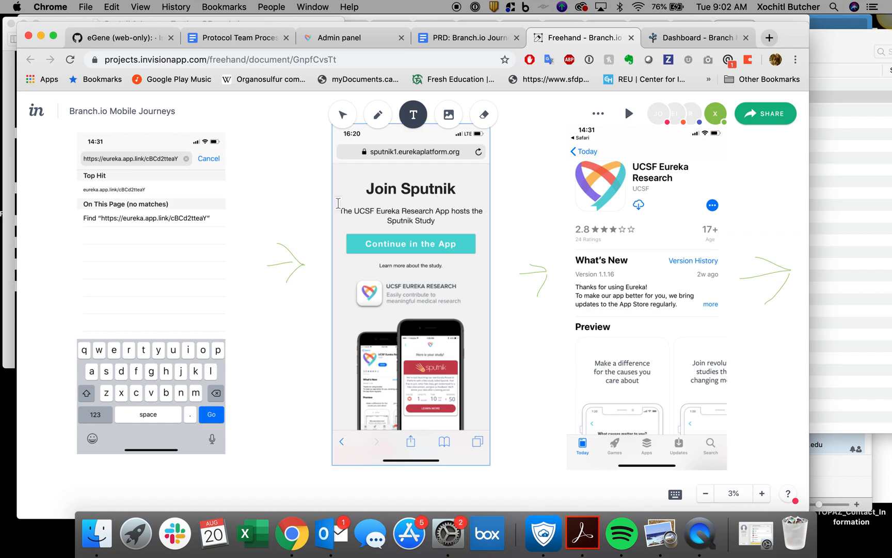
pyautogui.moveTo(389, 223)
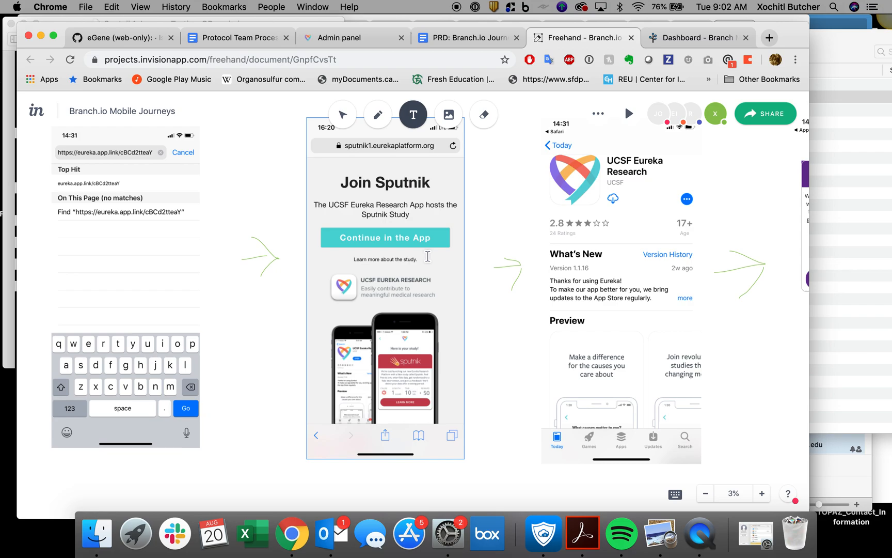
pyautogui.moveTo(396, 323)
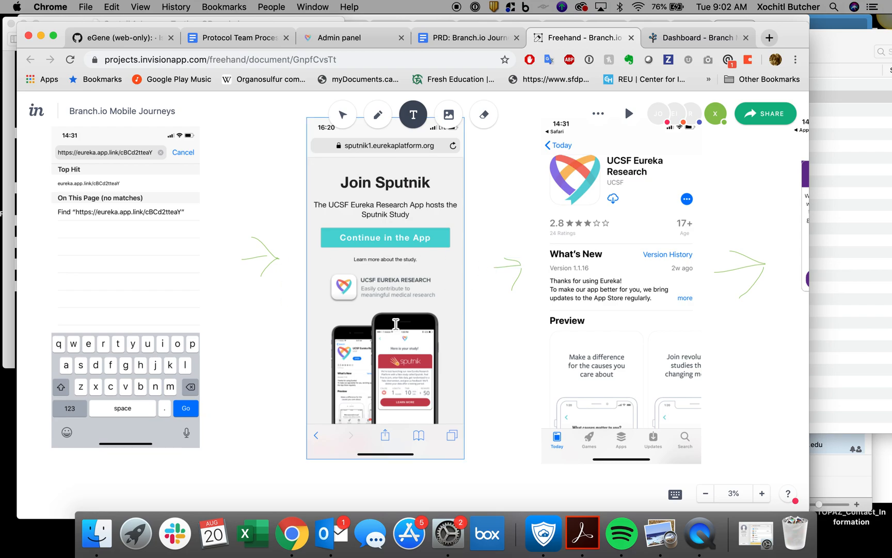
pyautogui.moveTo(359, 300)
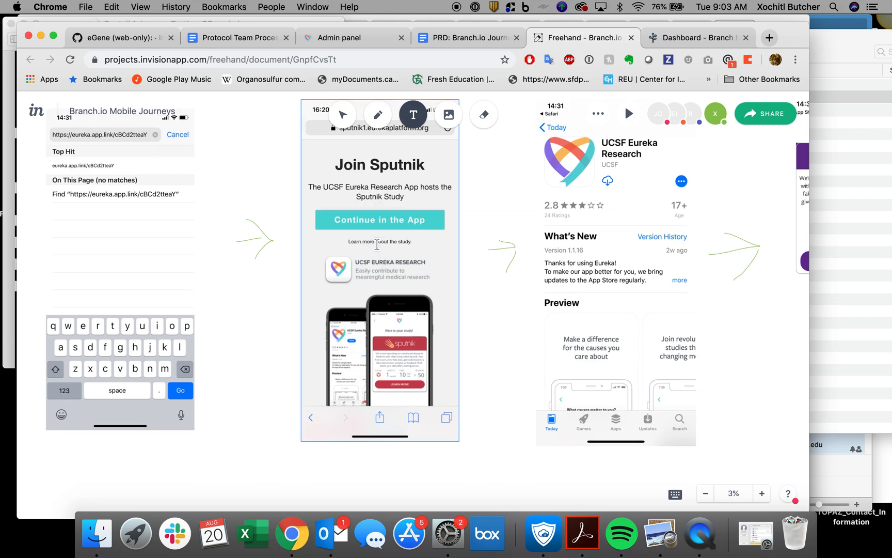
pyautogui.moveTo(473, 199)
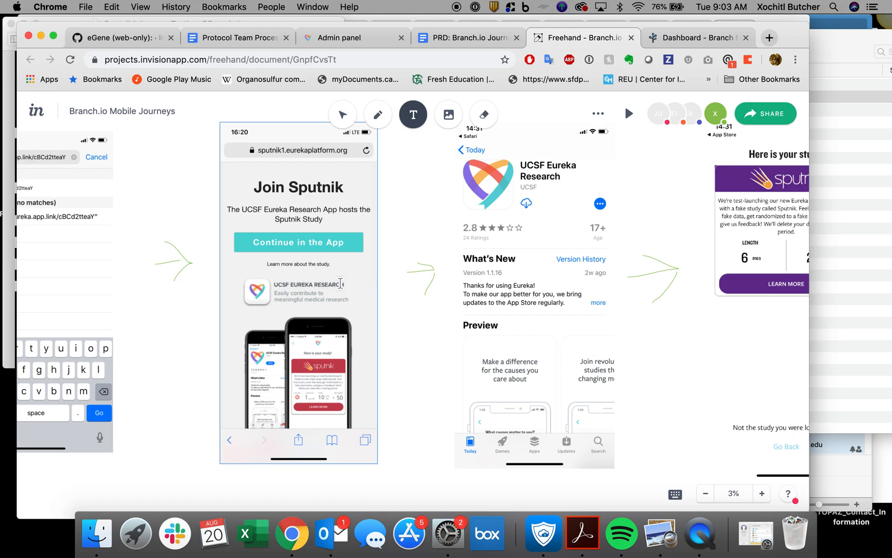
pyautogui.moveTo(351, 285)
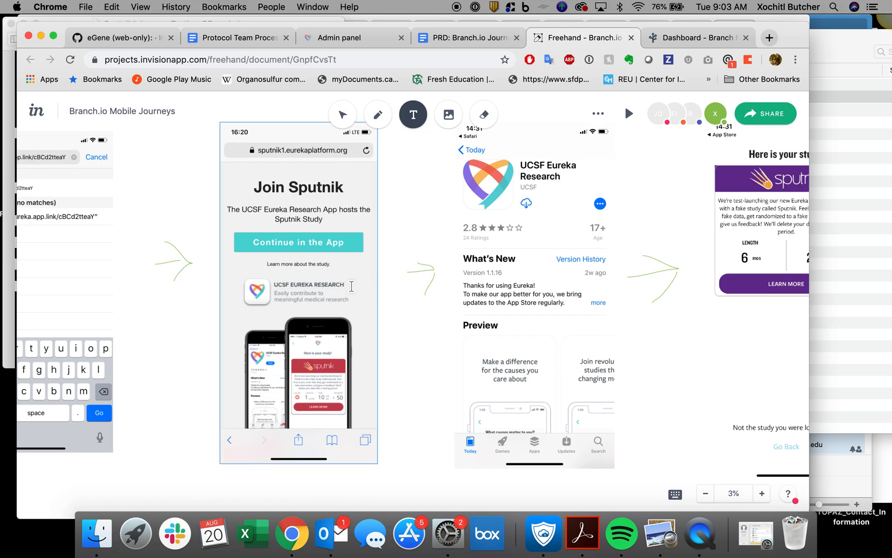
pyautogui.moveTo(370, 353)
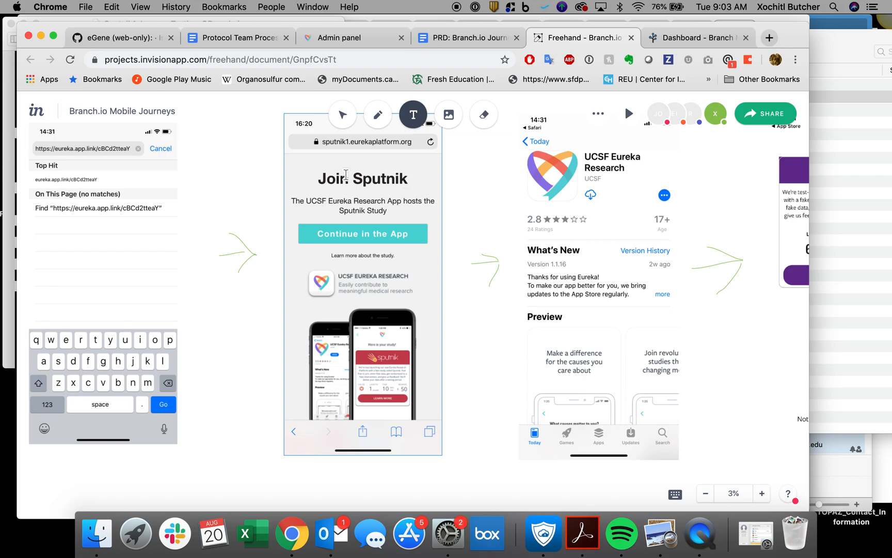
pyautogui.moveTo(409, 358)
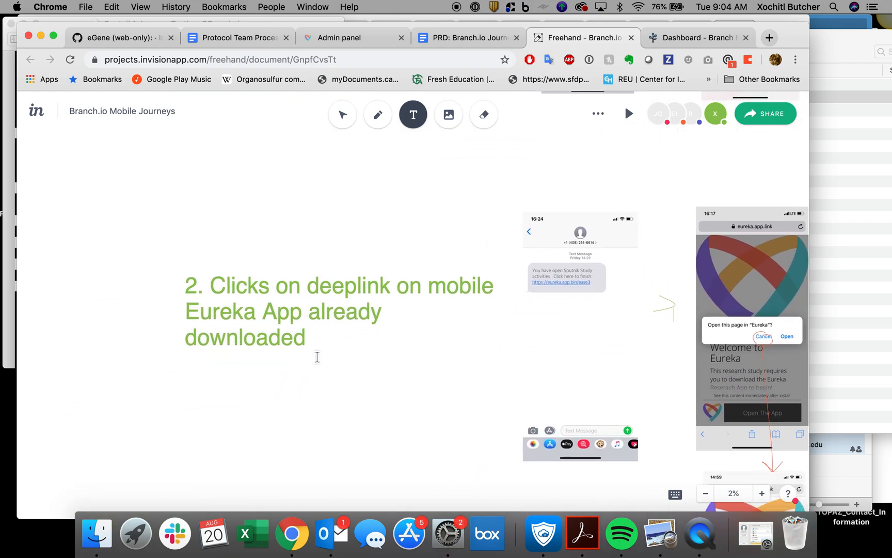
# Click the canvas to view flow 2's text message, Open in Eureka and study page screens.
pyautogui.click(283, 311)
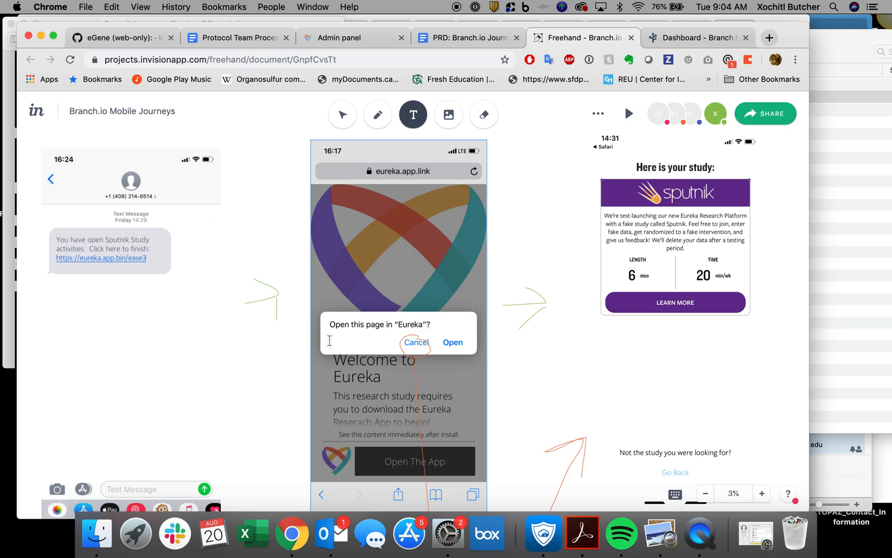
pyautogui.moveTo(120, 262)
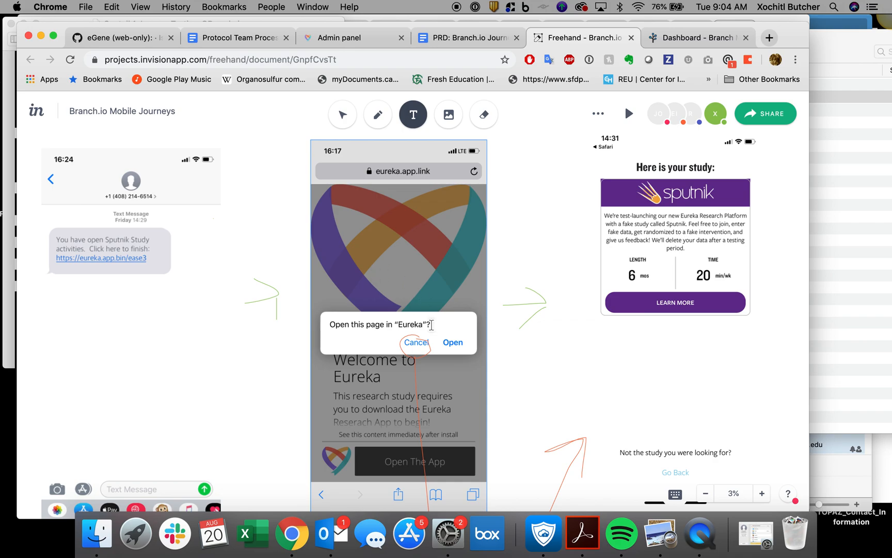
pyautogui.moveTo(452, 347)
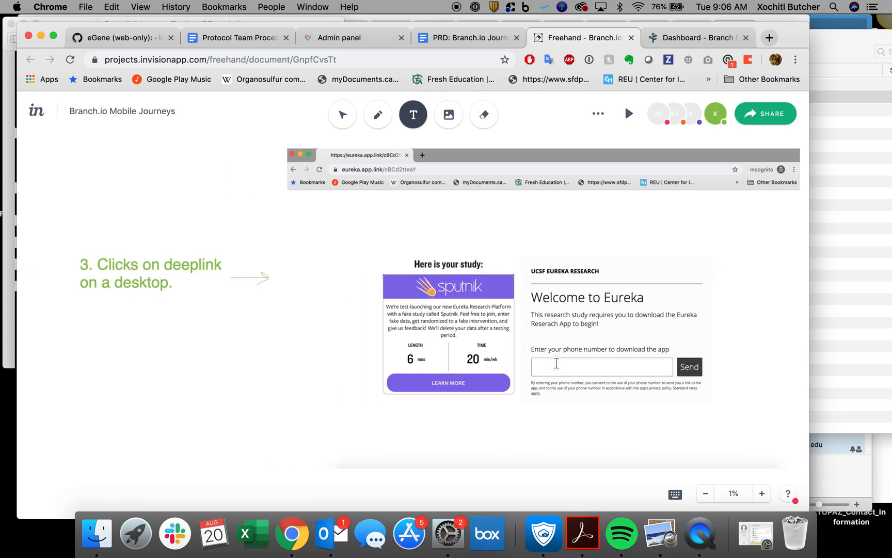
# Scroll down to the flow 4 QR Reader section and its large QR code.
pyautogui.scroll(-3)
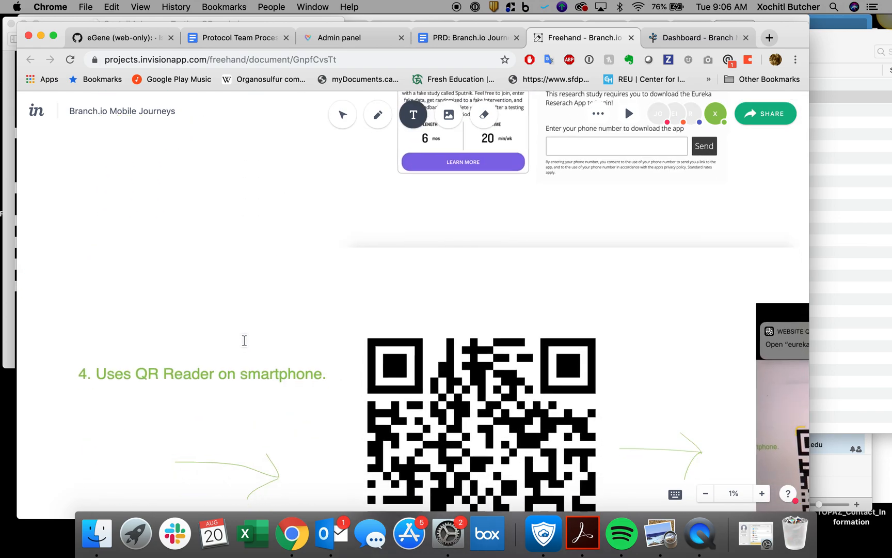
pyautogui.scroll(-3)
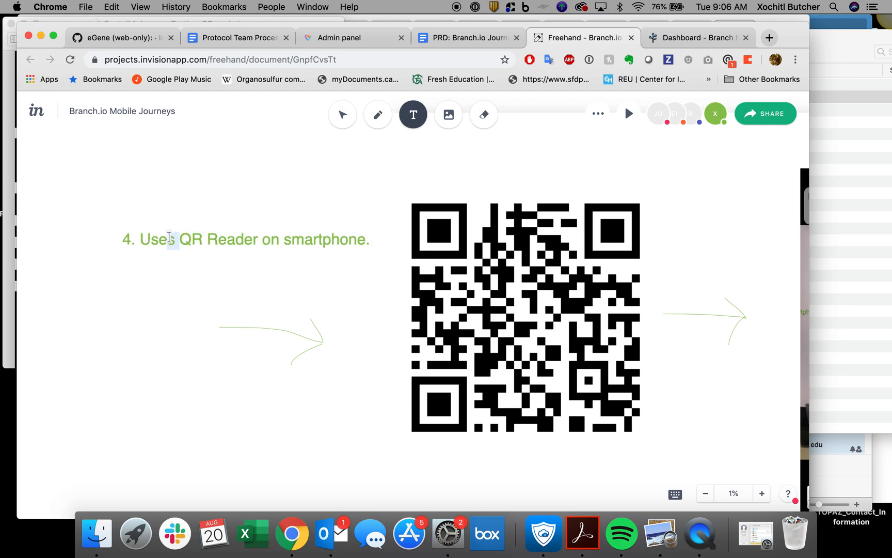
pyautogui.write('s')
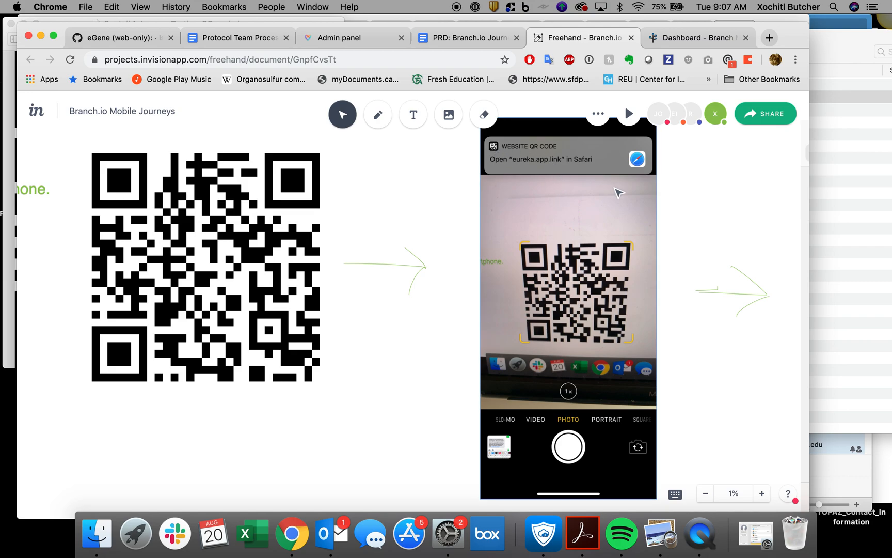
pyautogui.moveTo(508, 174)
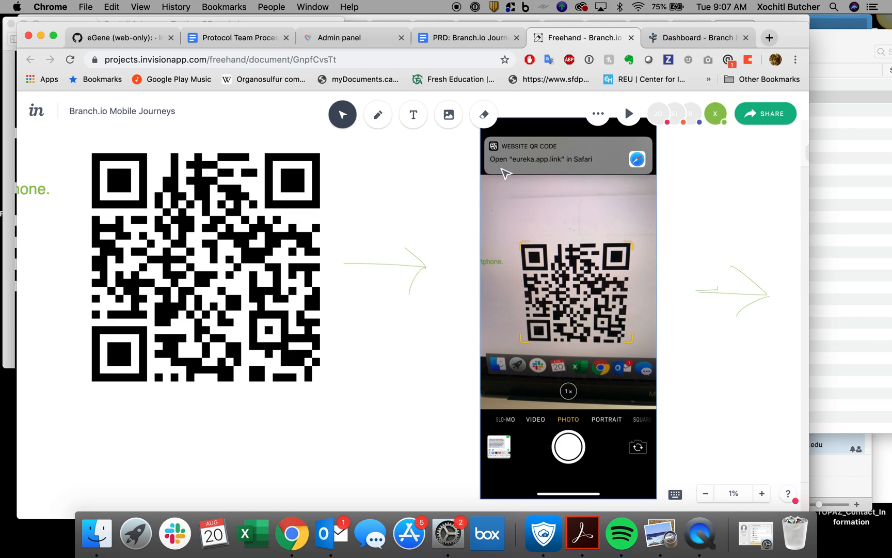
pyautogui.moveTo(618, 170)
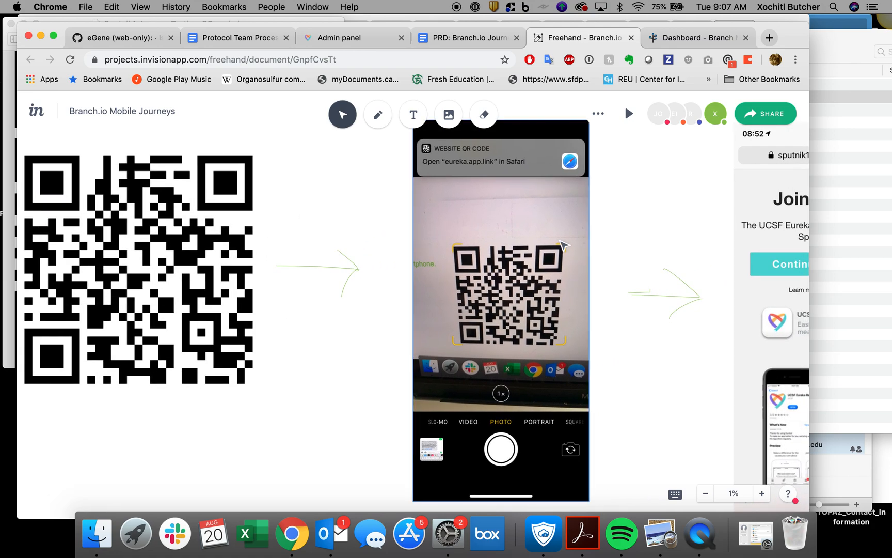
pyautogui.moveTo(477, 204)
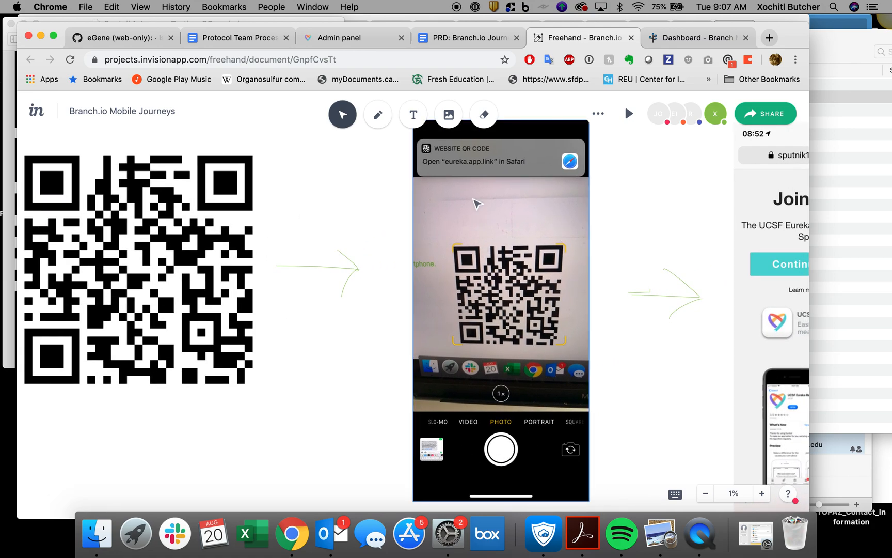
pyautogui.moveTo(521, 164)
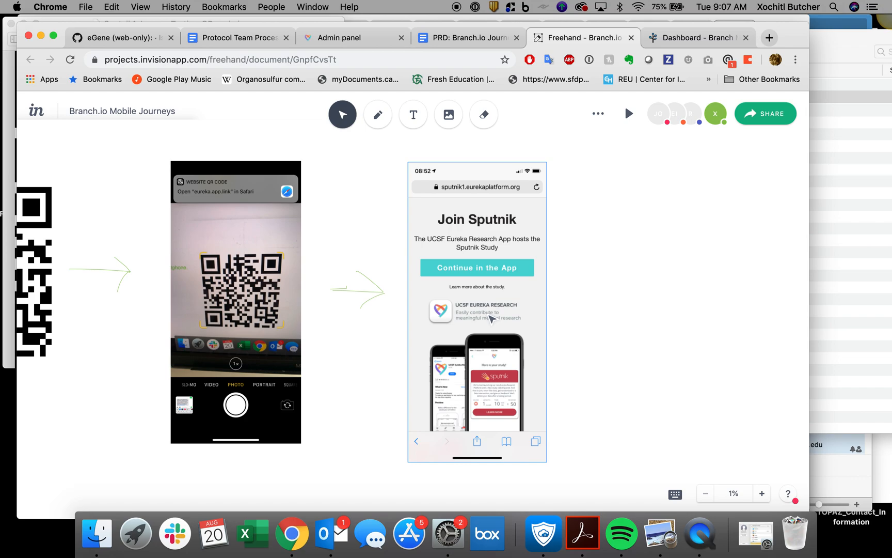
pyautogui.moveTo(358, 322)
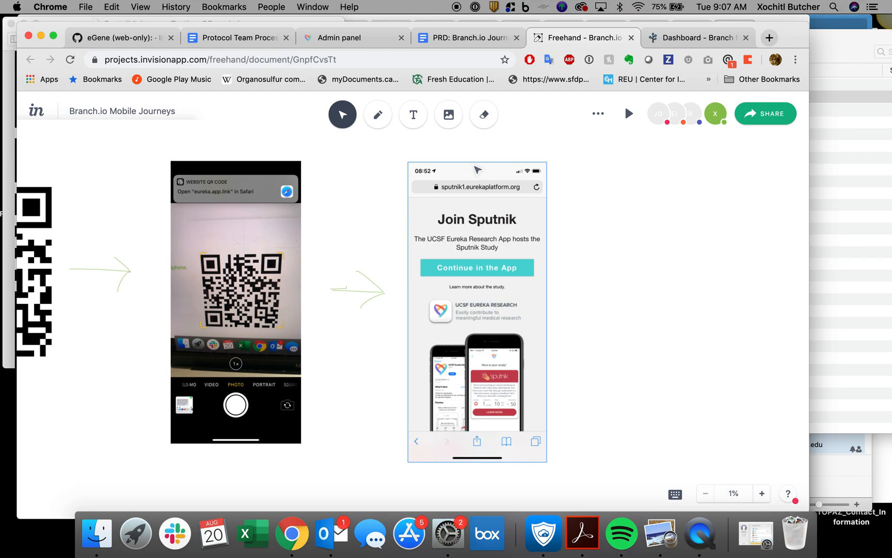
pyautogui.moveTo(541, 306)
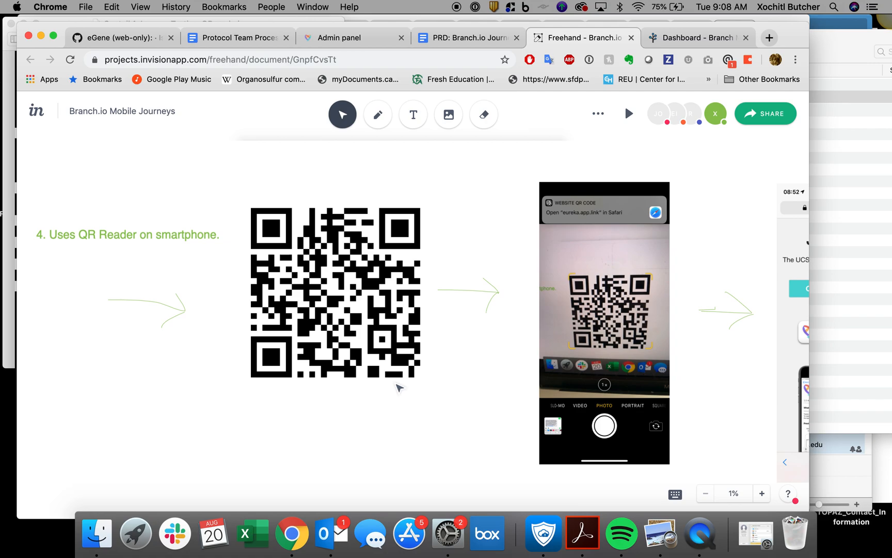
# Select the QR code image in step '4. Uses QR Reader on smartphone.'.
pyautogui.click(379, 239)
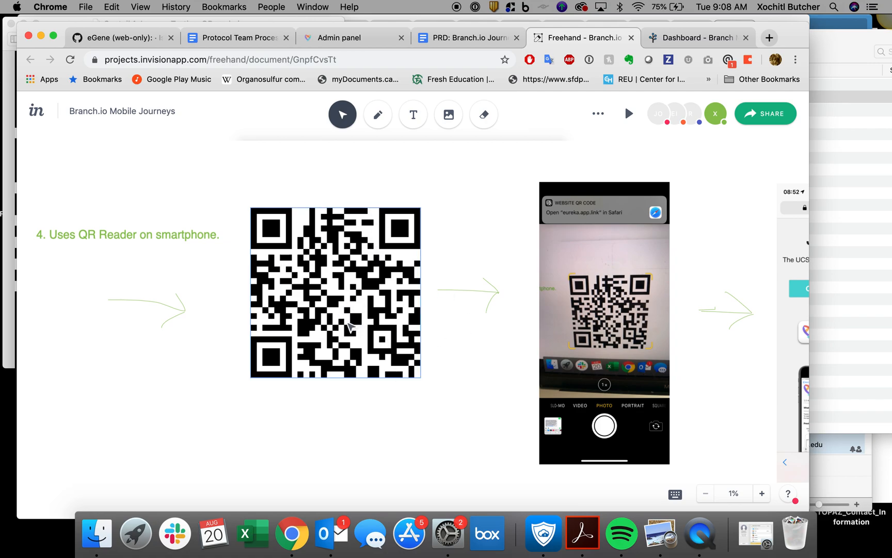
pyautogui.moveTo(341, 312)
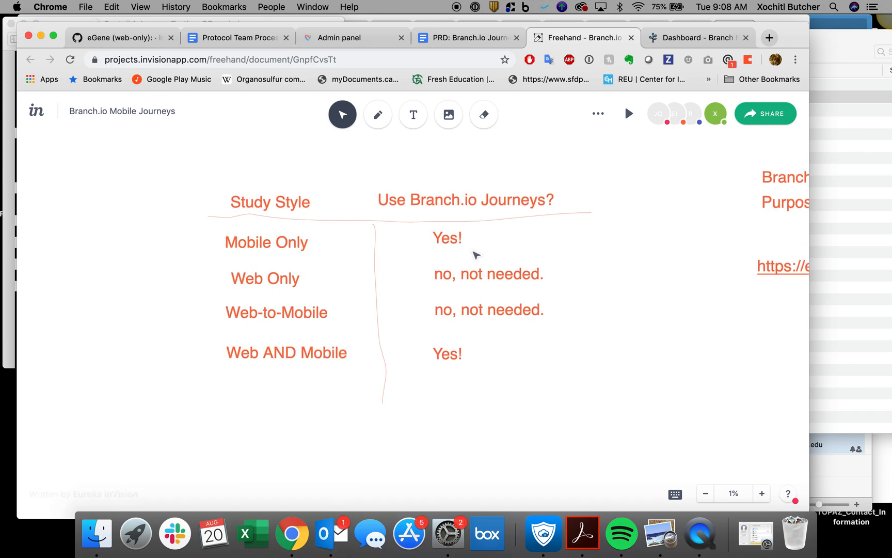
# Point out Mobile Only's 'Yes!' and Web Only's 'no, not needed' answers.
pyautogui.click(447, 238)
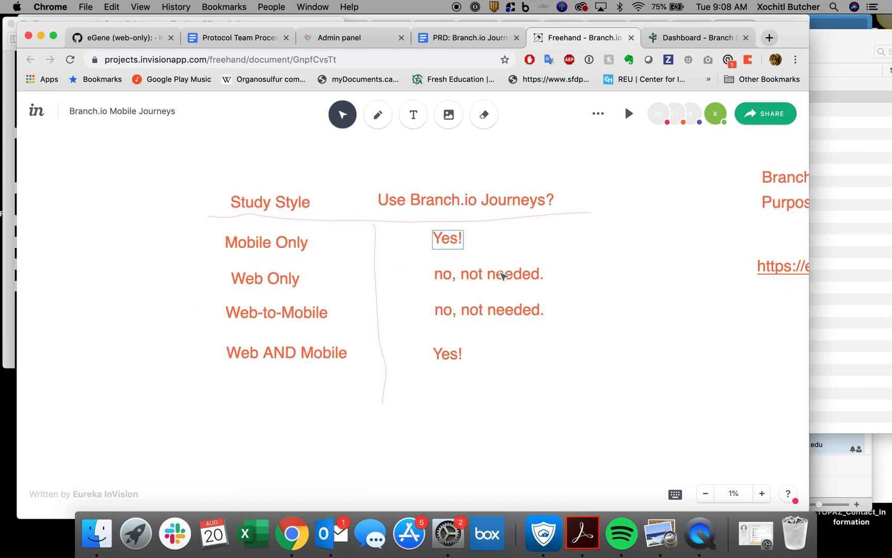
pyautogui.moveTo(449, 249)
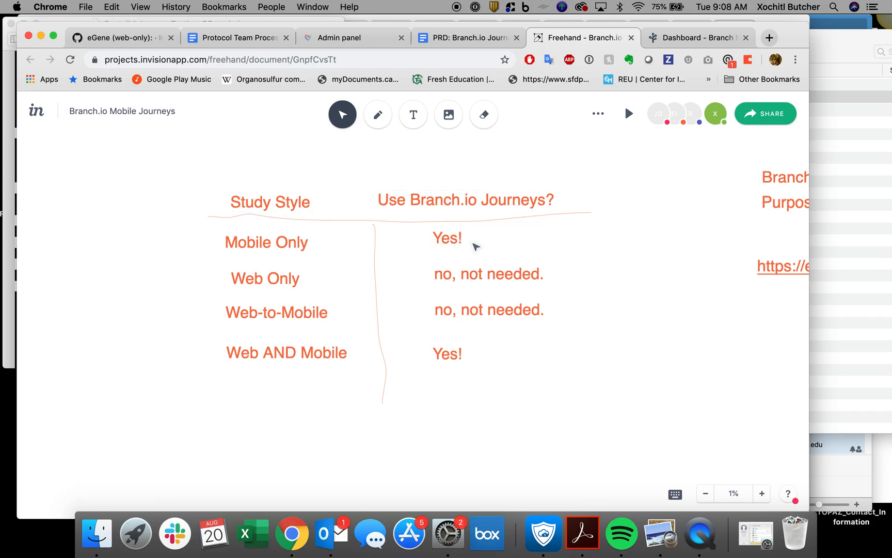
pyautogui.moveTo(454, 254)
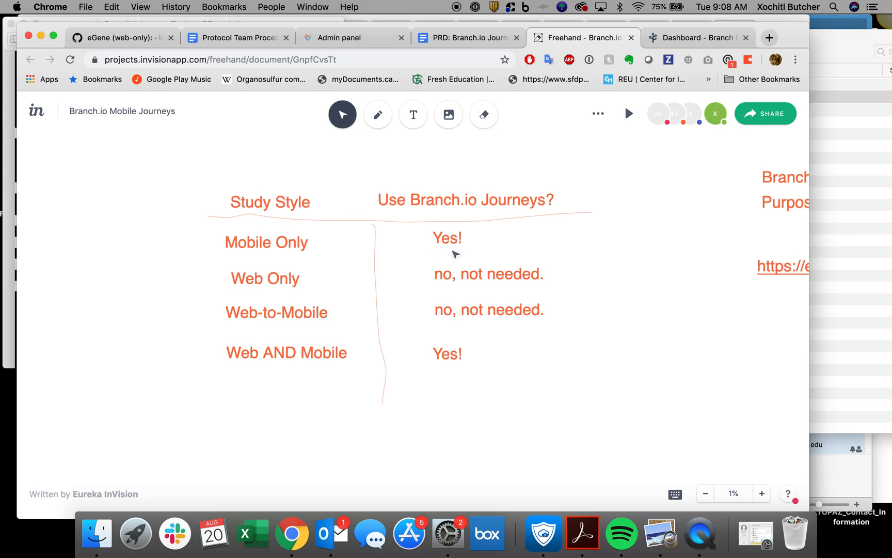
pyautogui.click(447, 238)
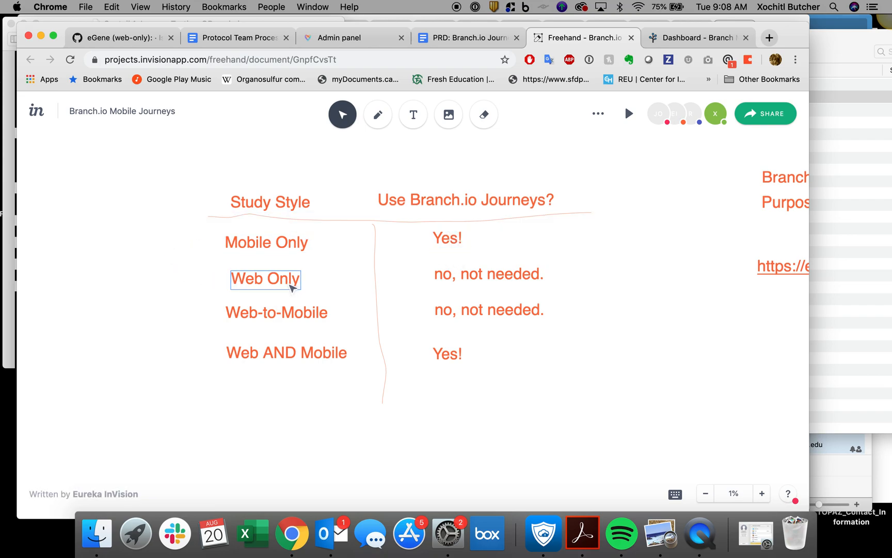
pyautogui.click(488, 274)
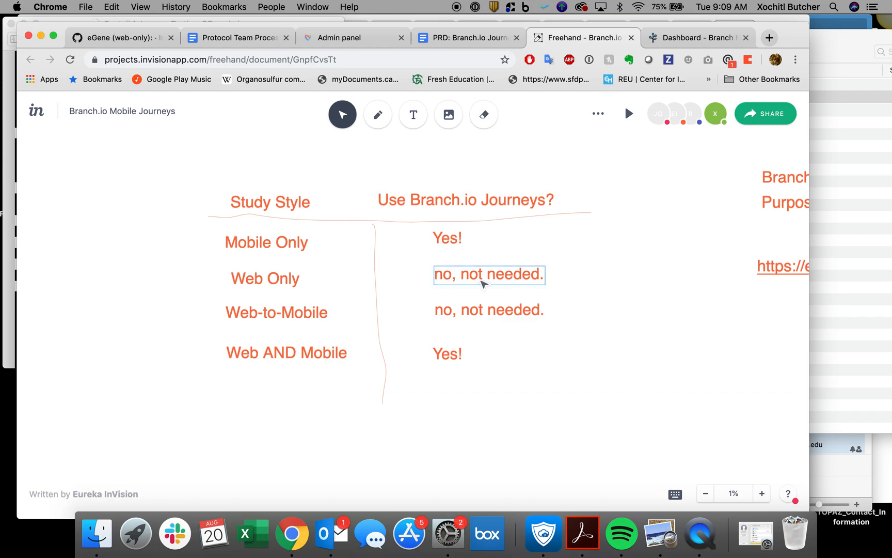
pyautogui.moveTo(511, 291)
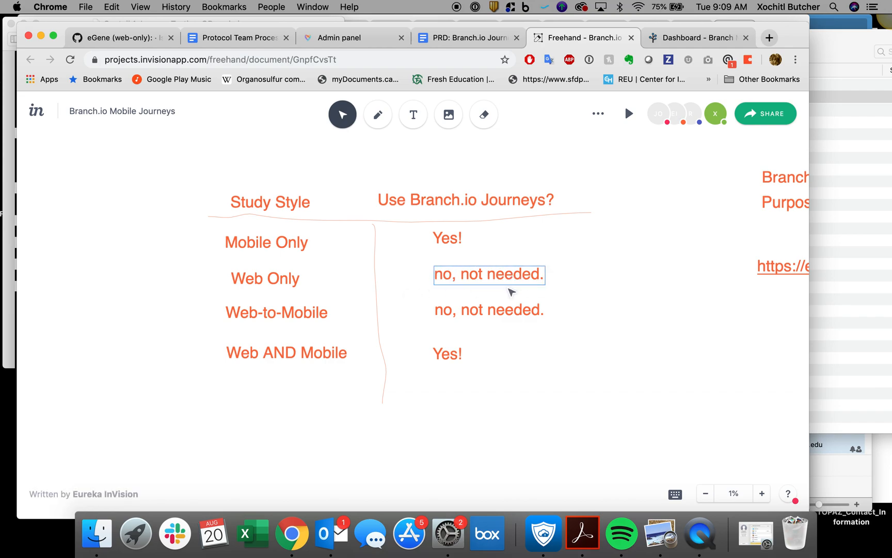
pyautogui.click(266, 279)
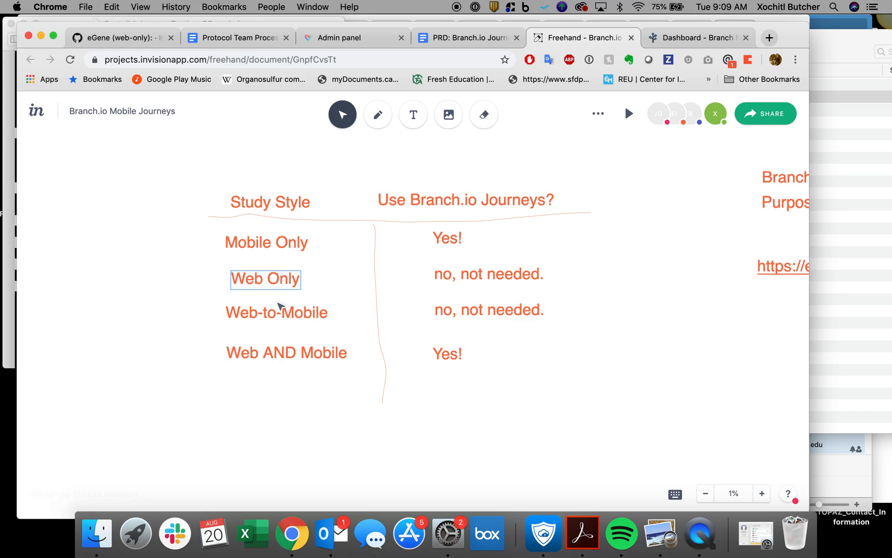
# Point out Web-to-Mobile's 'no, not needed' and Web AND Mobile's 'Yes!' answers.
pyautogui.click(277, 311)
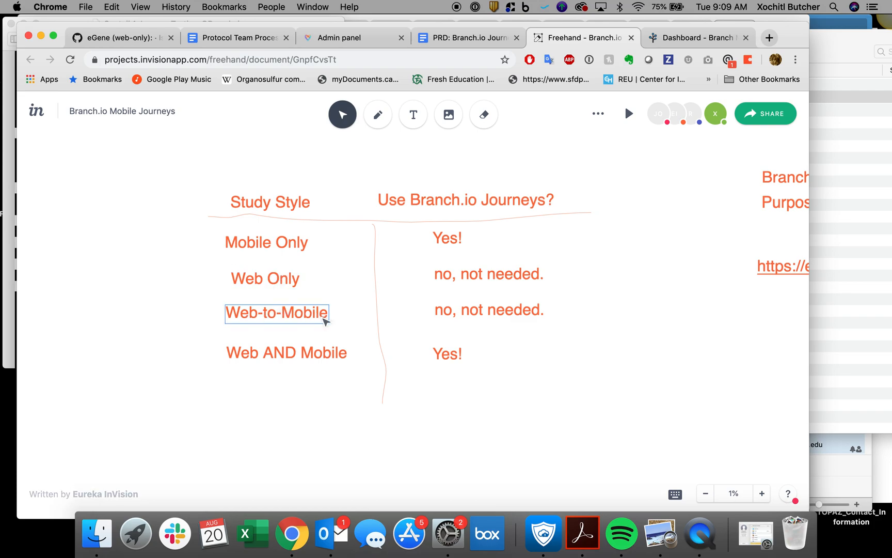
pyautogui.click(489, 310)
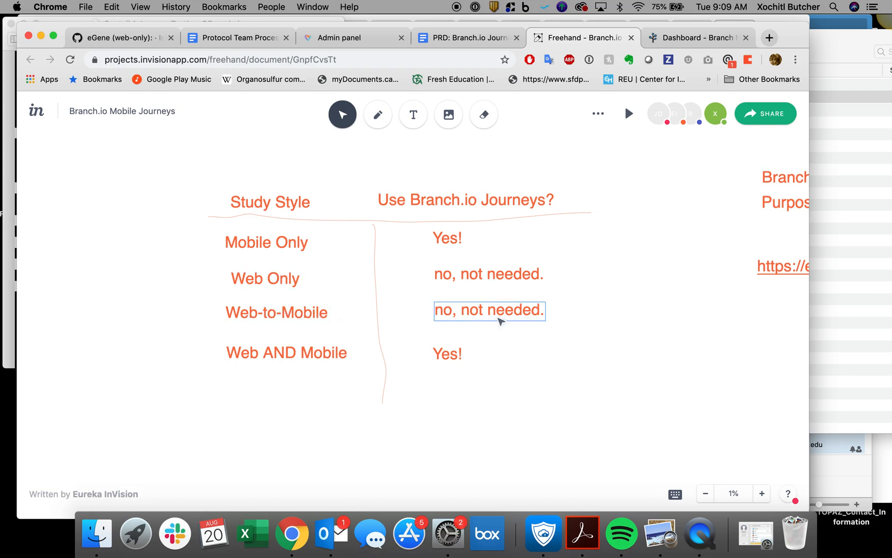
pyautogui.click(277, 313)
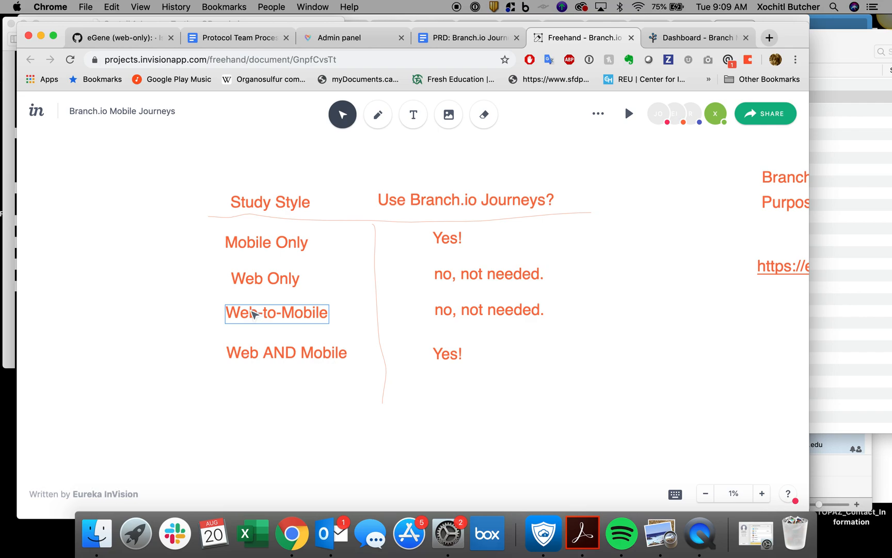
pyautogui.moveTo(253, 319)
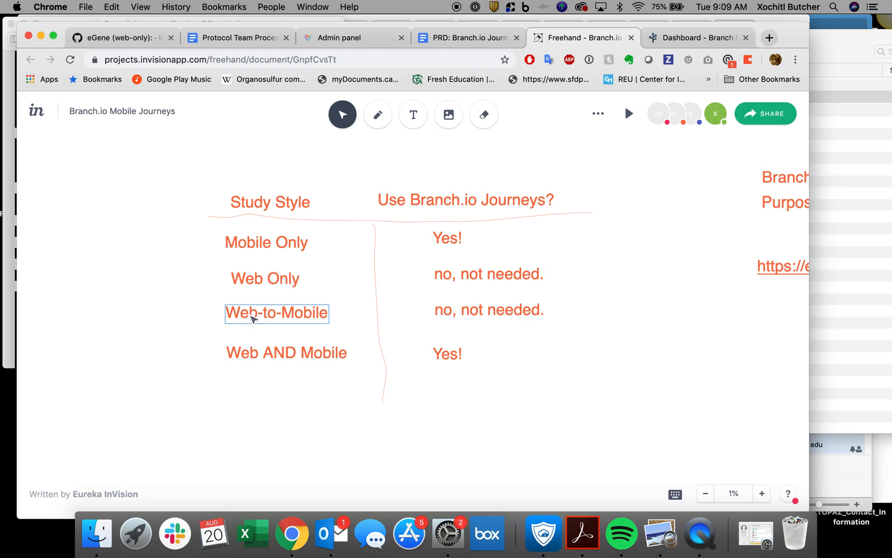
pyautogui.moveTo(278, 317)
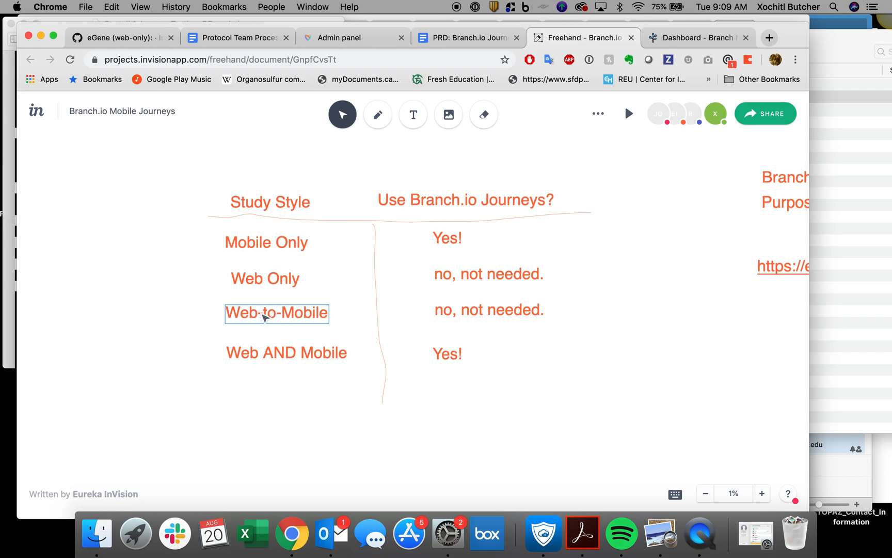
pyautogui.click(488, 310)
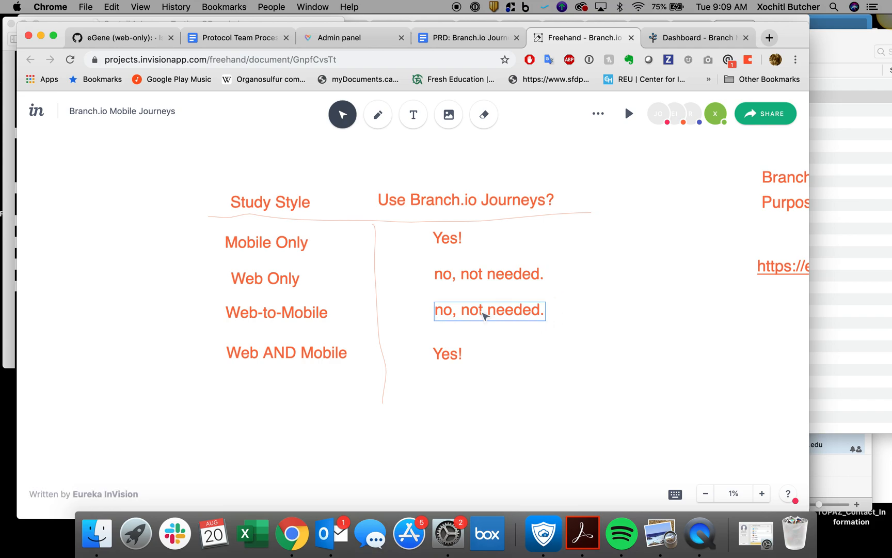
pyautogui.click(286, 352)
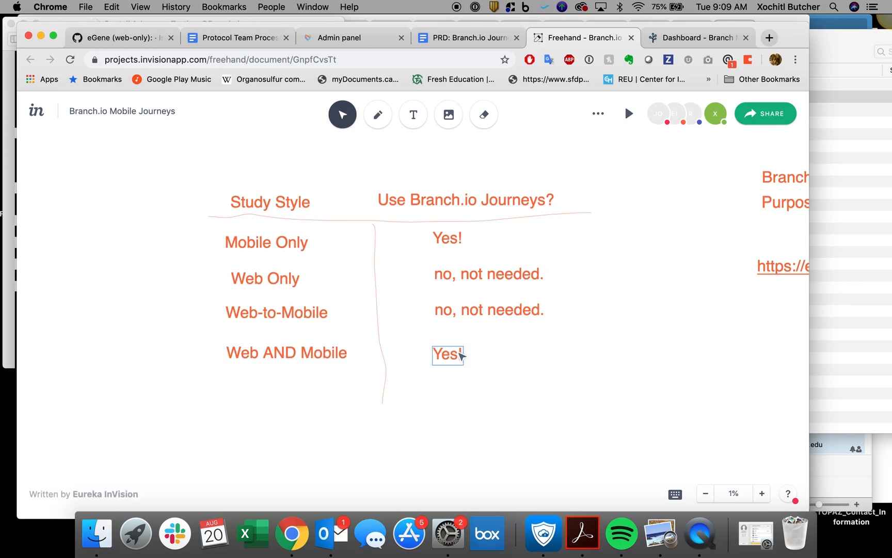
pyautogui.click(286, 353)
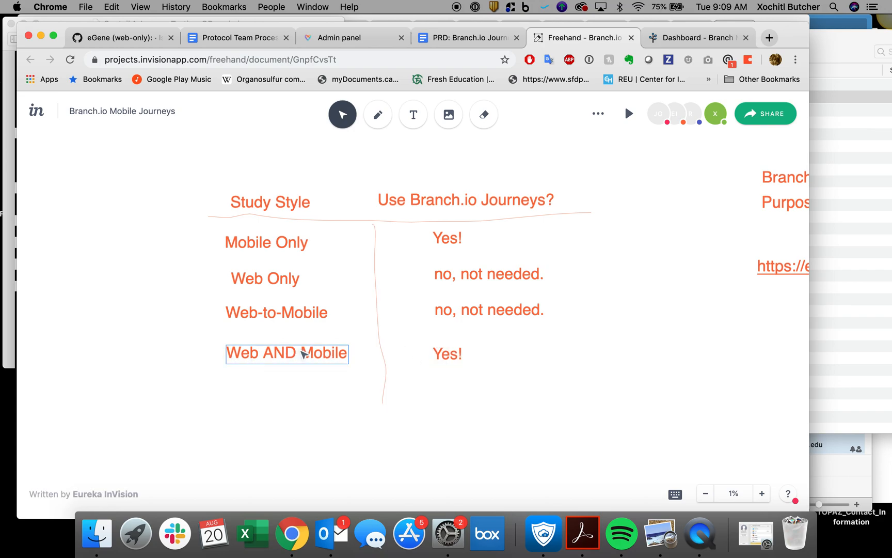
pyautogui.moveTo(295, 375)
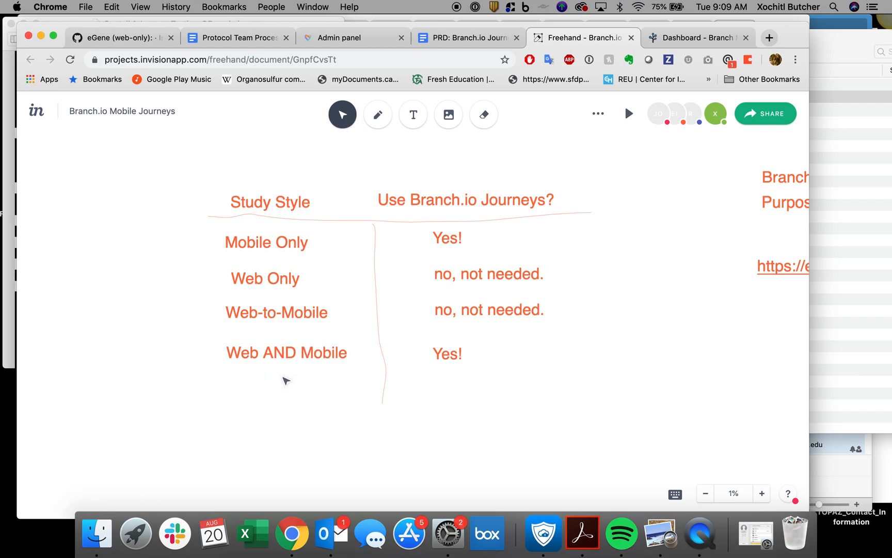
# Click the Web AND Mobile row of the study-style table.
pyautogui.click(286, 352)
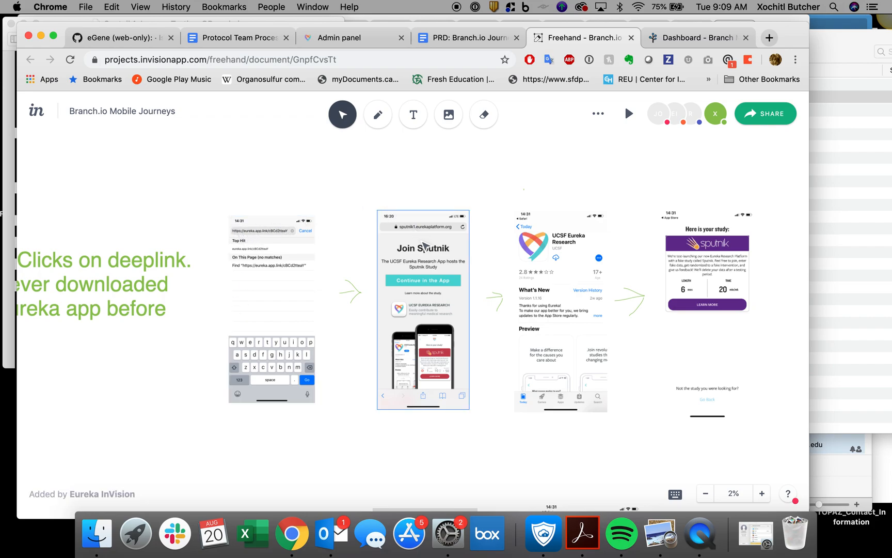
pyautogui.moveTo(432, 307)
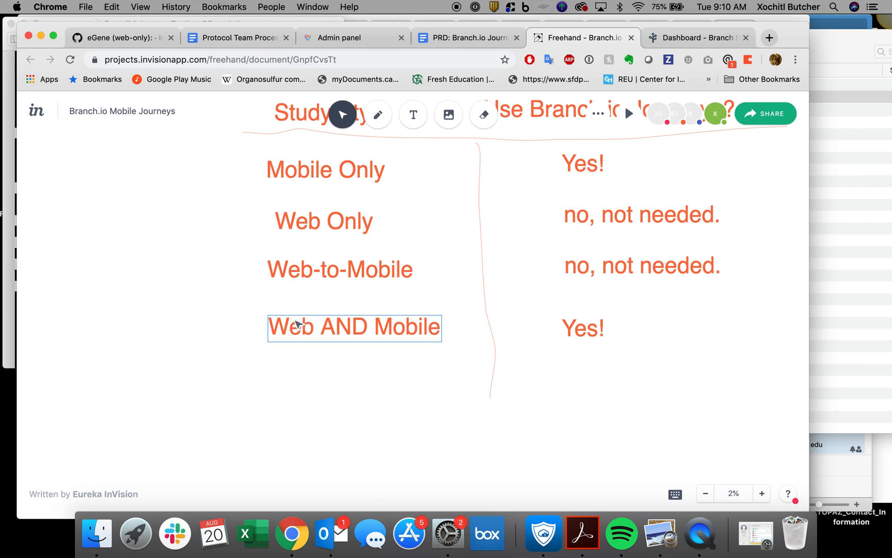
# Click around the study-style table, centering it with both column headings visible.
pyautogui.click(306, 370)
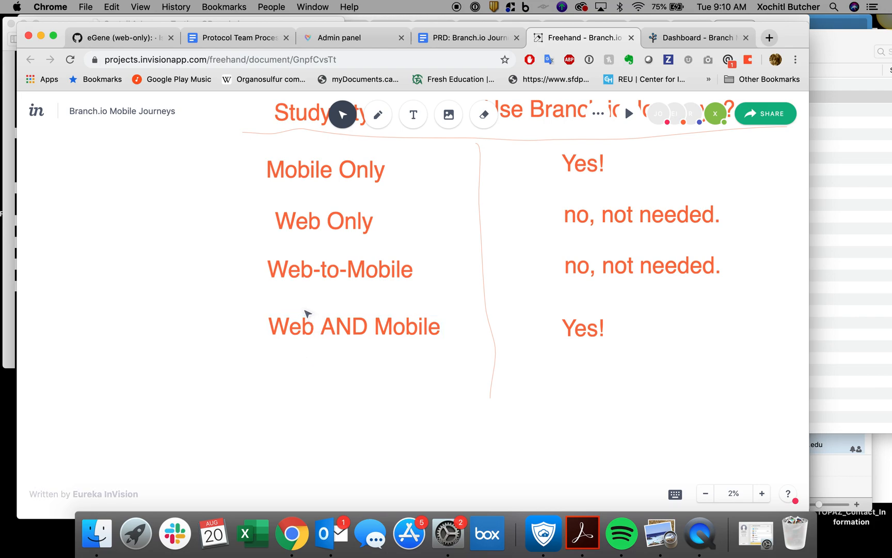
pyautogui.moveTo(268, 360)
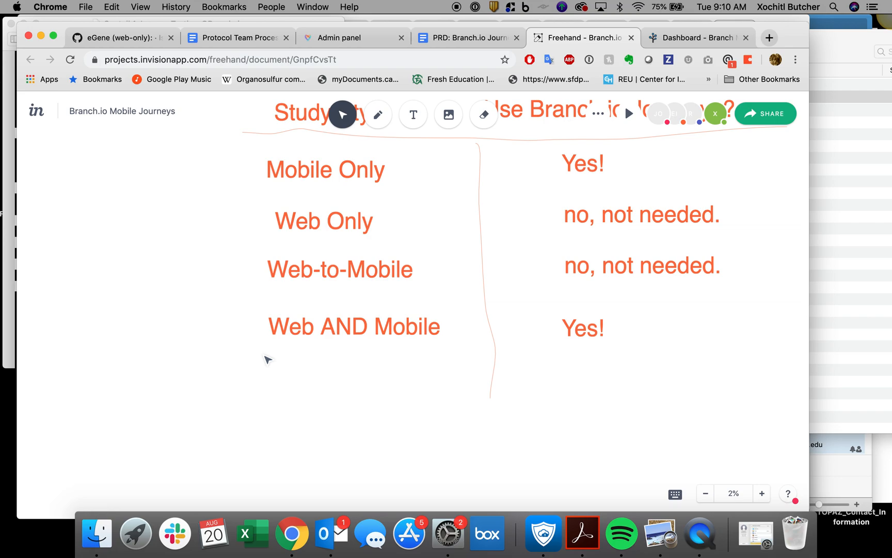
pyautogui.click(354, 326)
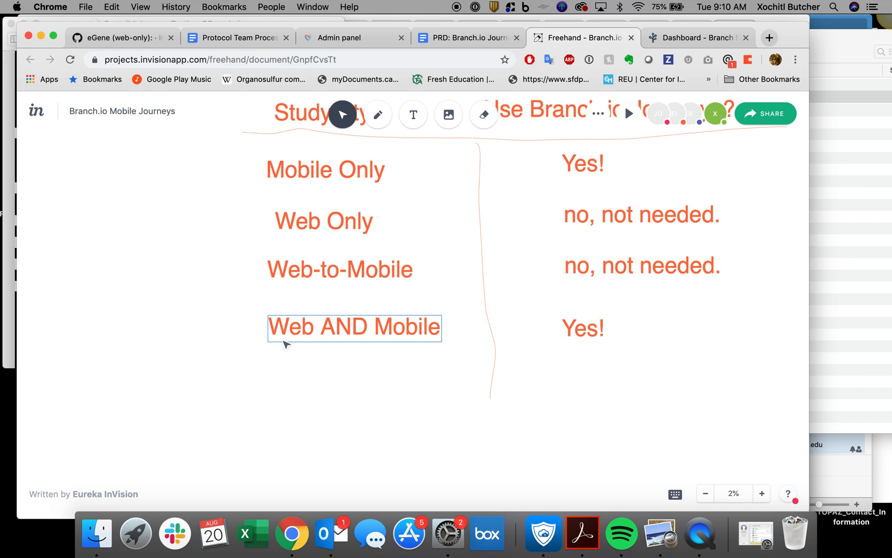
pyautogui.moveTo(292, 359)
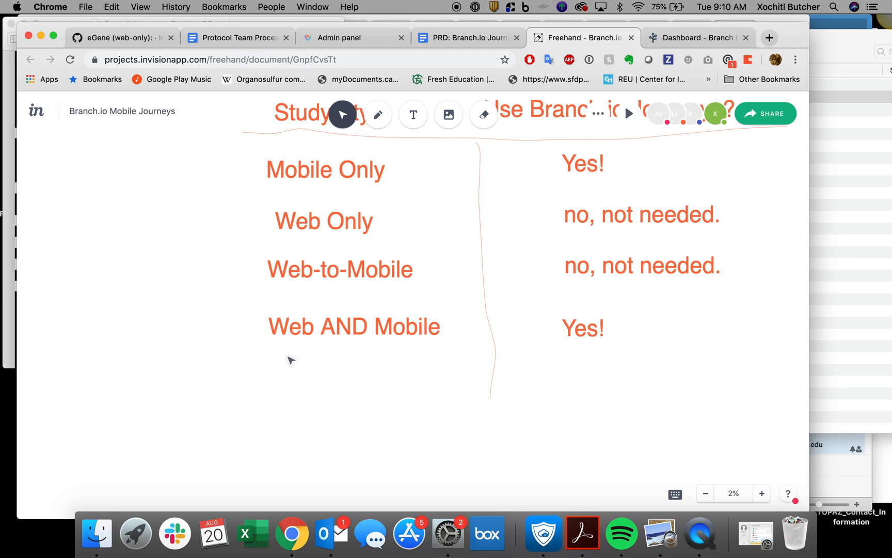
pyautogui.click(353, 327)
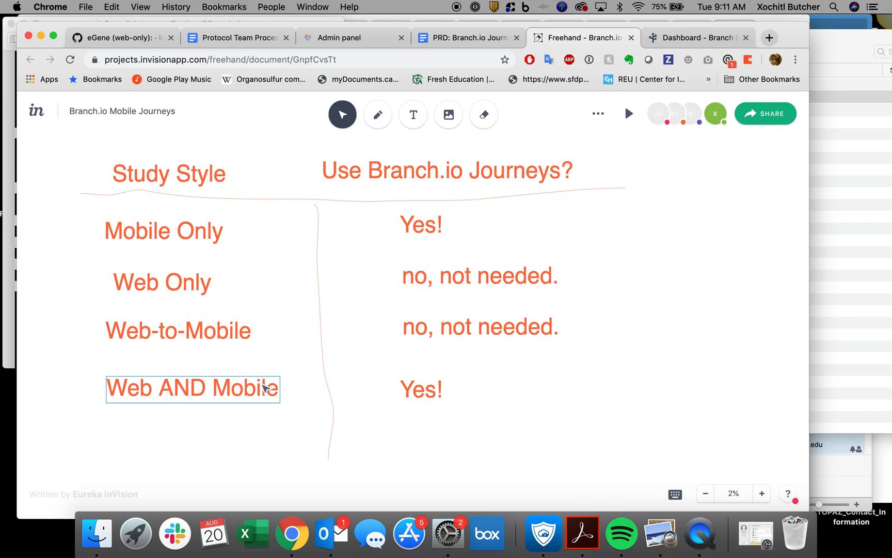
pyautogui.click(518, 445)
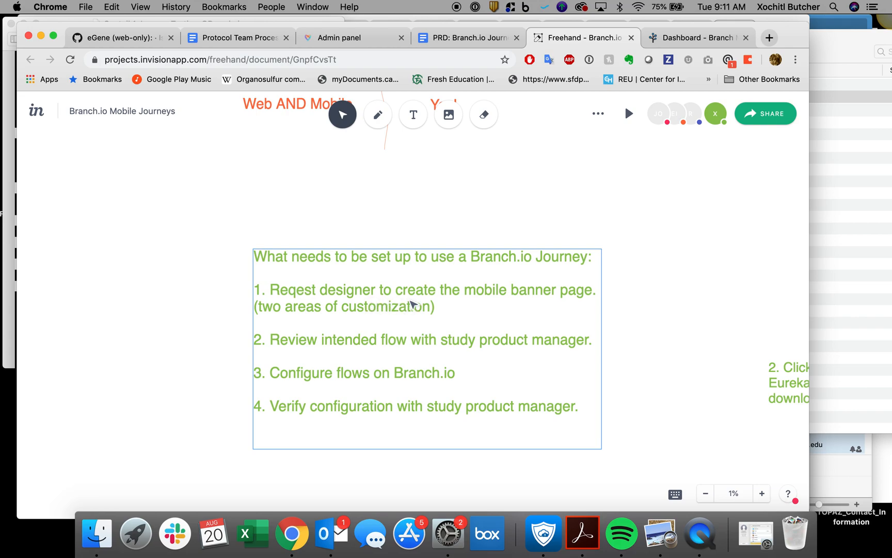
pyautogui.moveTo(535, 302)
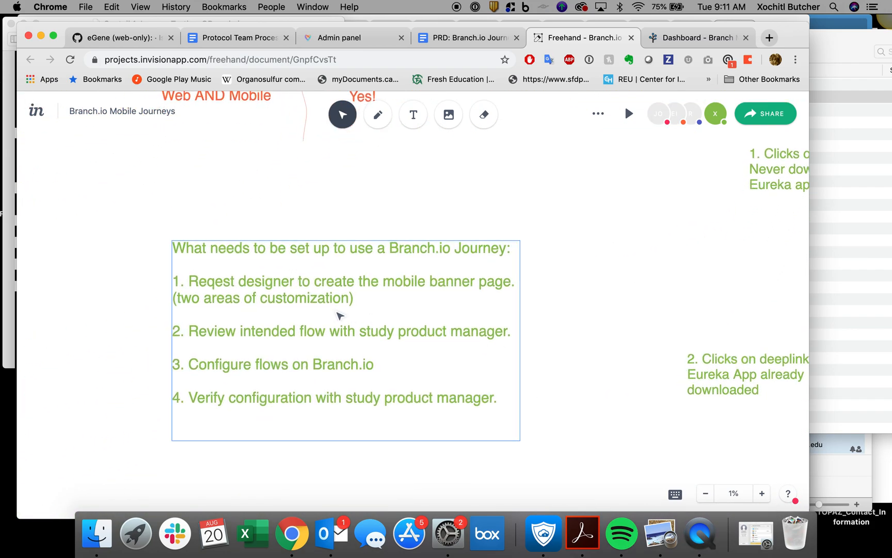
pyautogui.moveTo(295, 336)
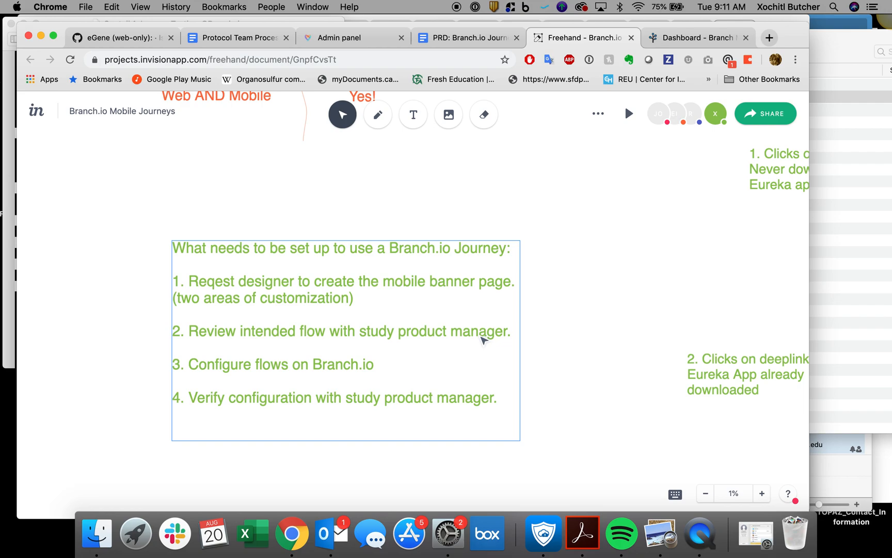
pyautogui.moveTo(424, 338)
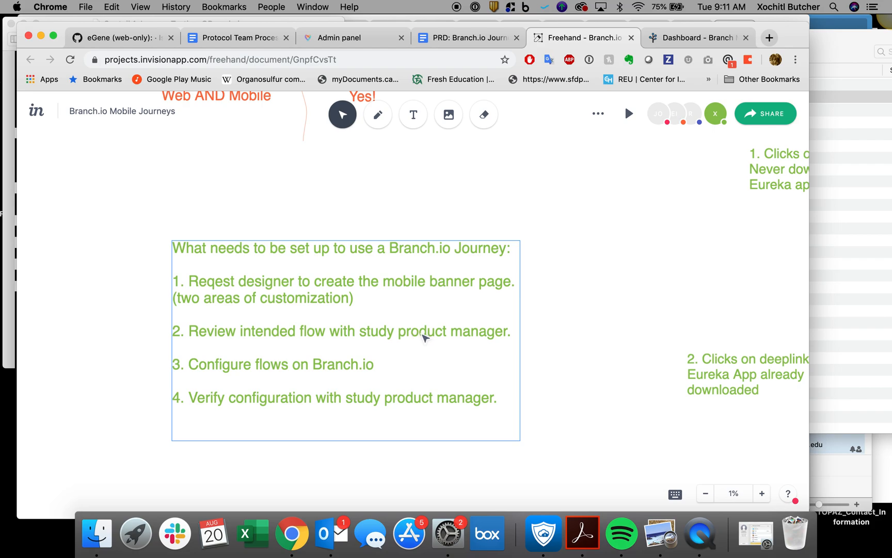
pyautogui.moveTo(461, 398)
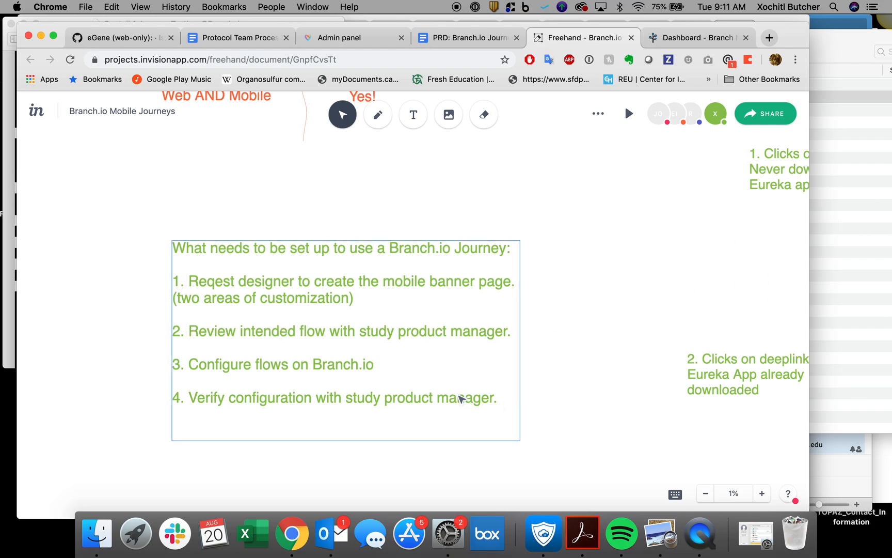
pyautogui.moveTo(216, 378)
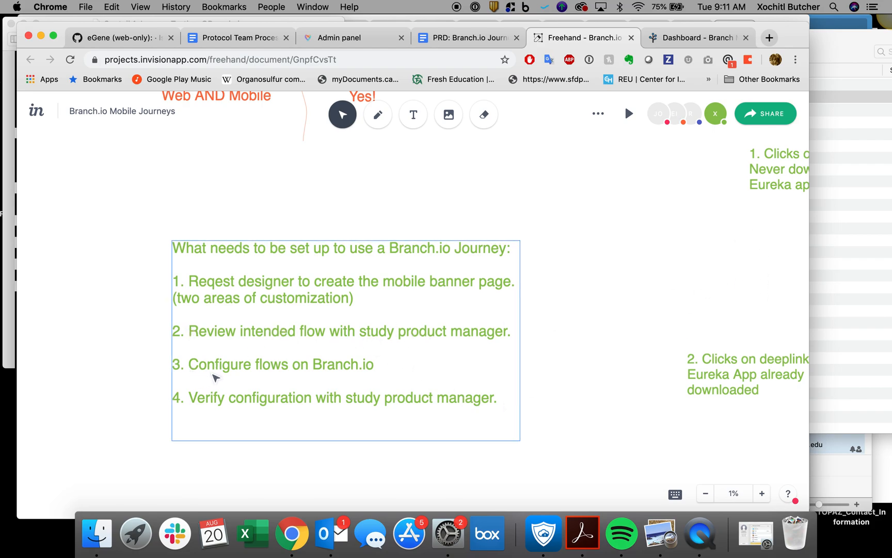
pyautogui.moveTo(247, 378)
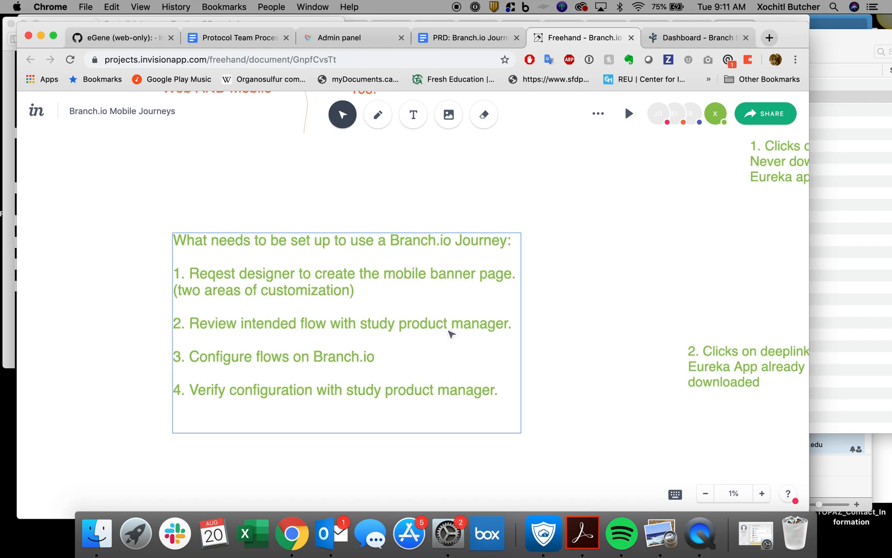
pyautogui.moveTo(206, 372)
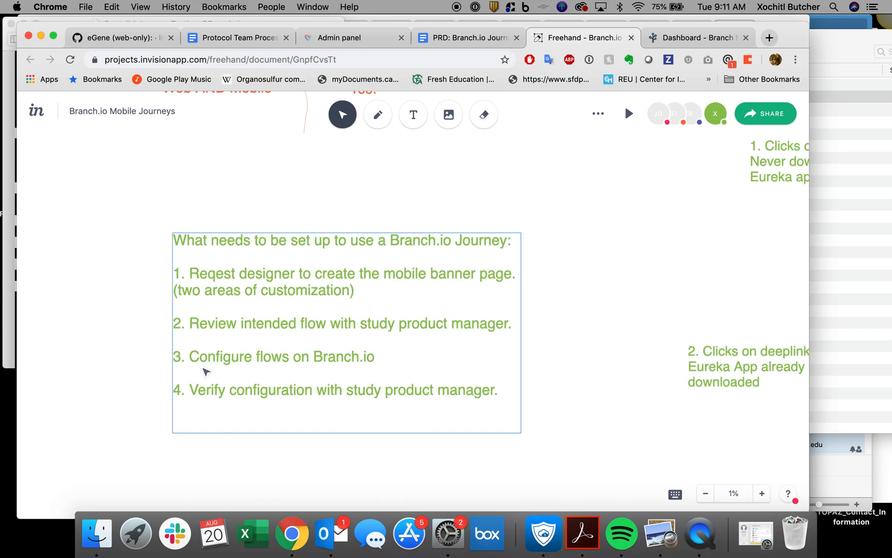
pyautogui.moveTo(260, 399)
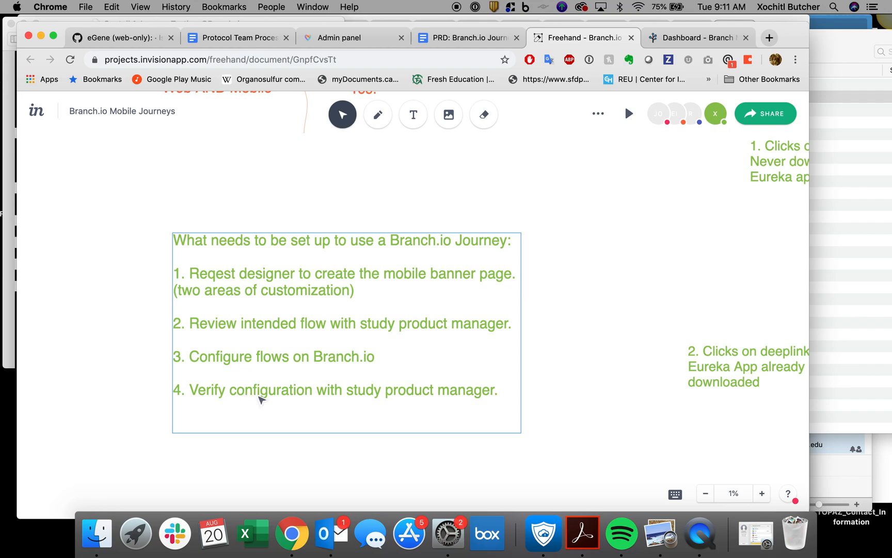
pyautogui.moveTo(469, 391)
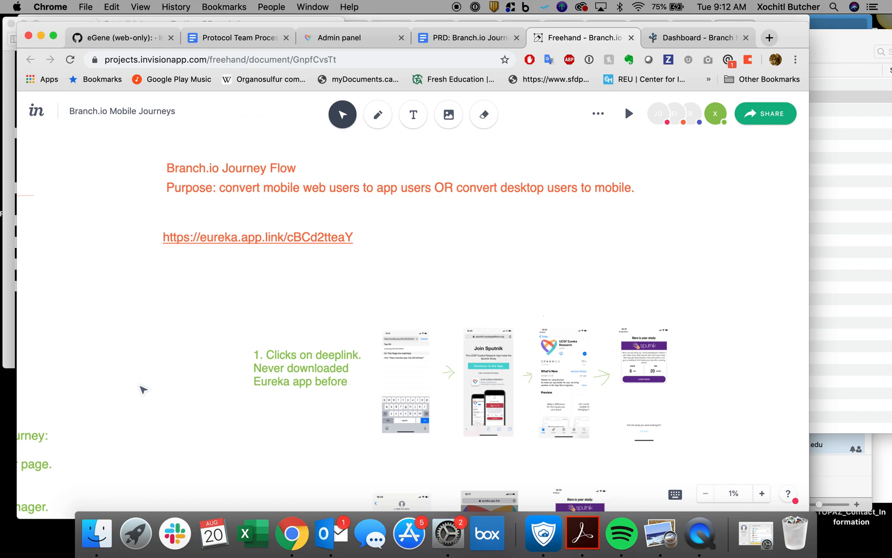
pyautogui.moveTo(499, 288)
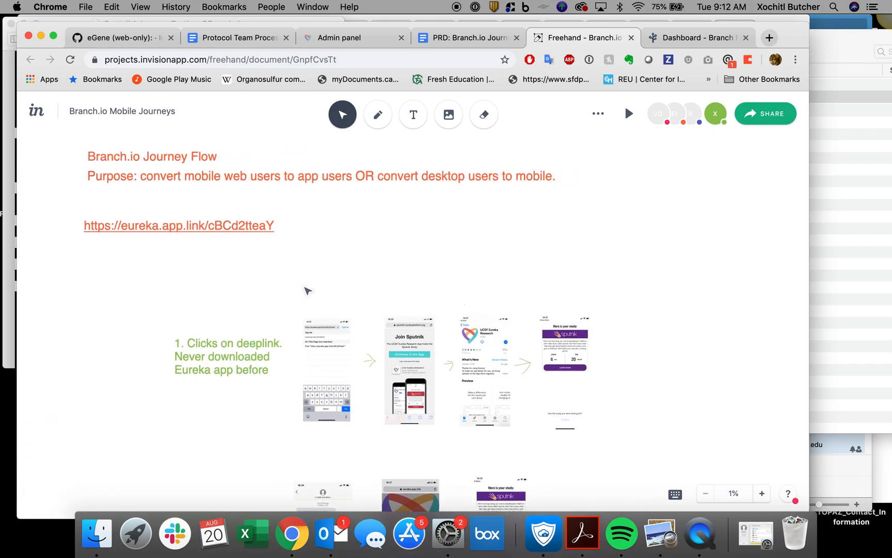
# Scroll down from the Branch.io Journey Flow title to show flows 1 and 2.
pyautogui.scroll(-3)
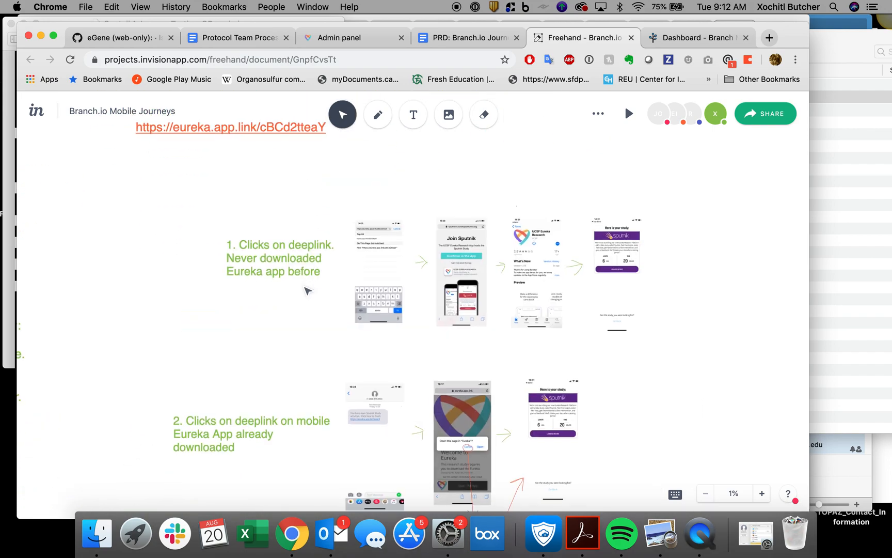